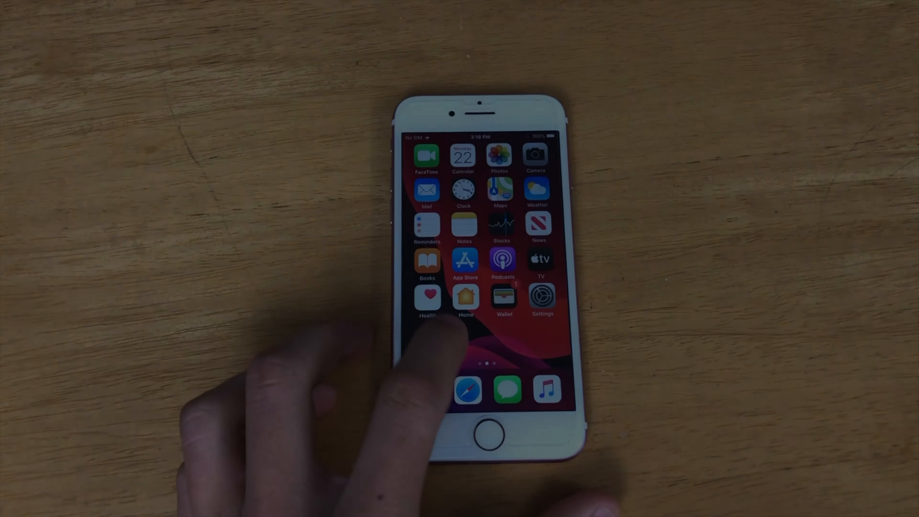
- Download the iOS 14 beta profile from betaprofiles.com and close the Profile Downloaded alert
scroll(left, 3)
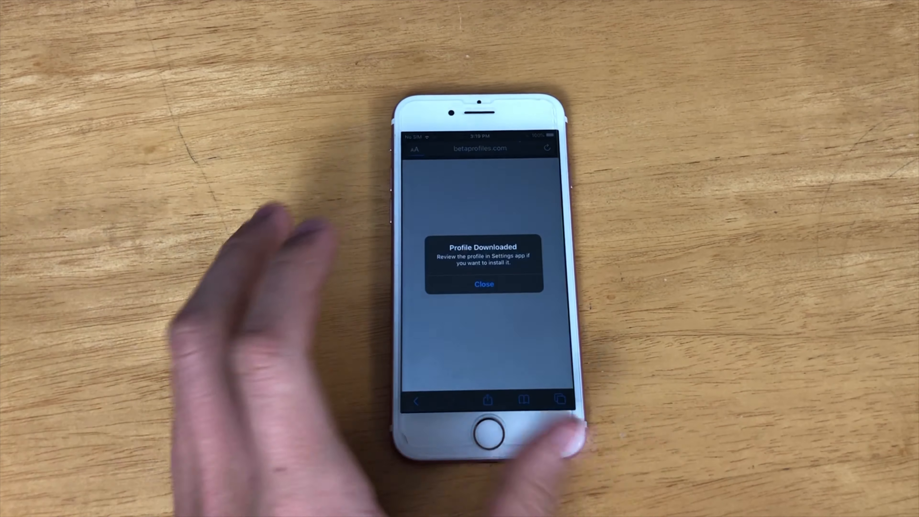
click(483, 285)
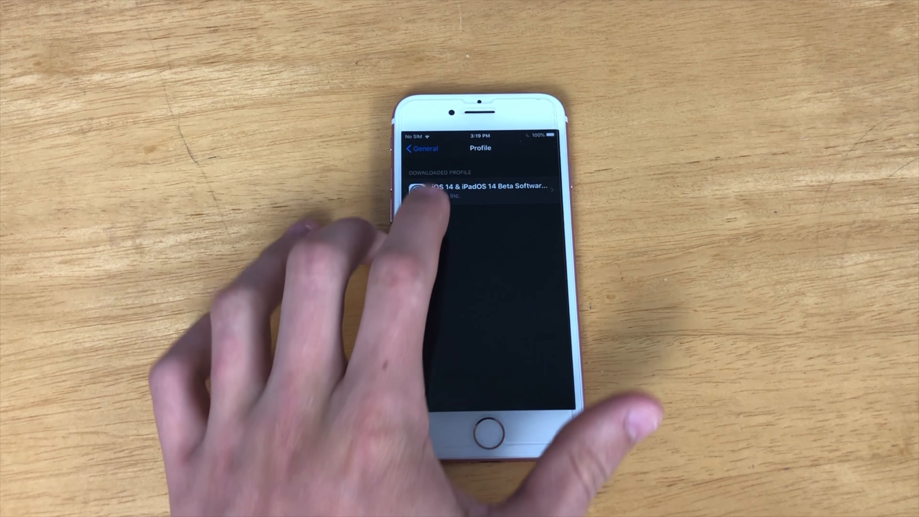
- Install the downloaded iOS 14 beta profile from General > Profile and restart the iPhone
click(480, 189)
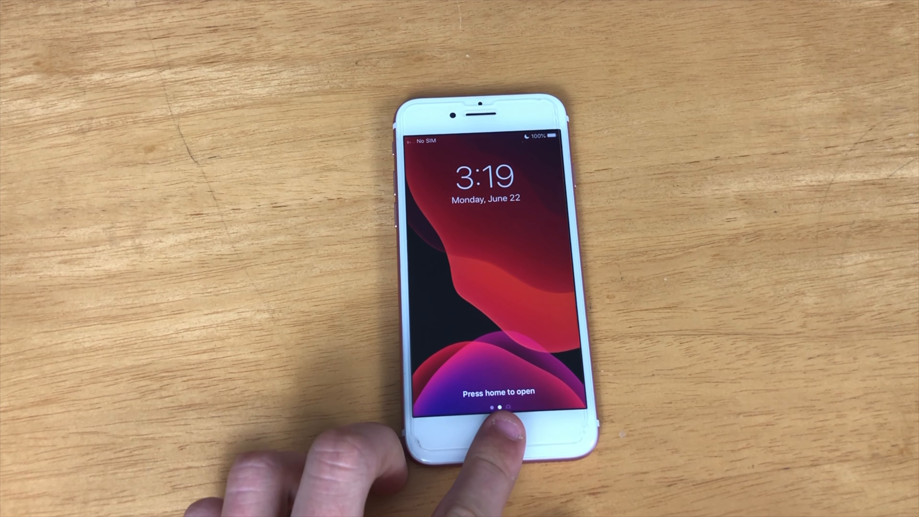
- Unlock the iPhone and start Download and Install for iOS 14 Public Beta in Software Update
click(501, 431)
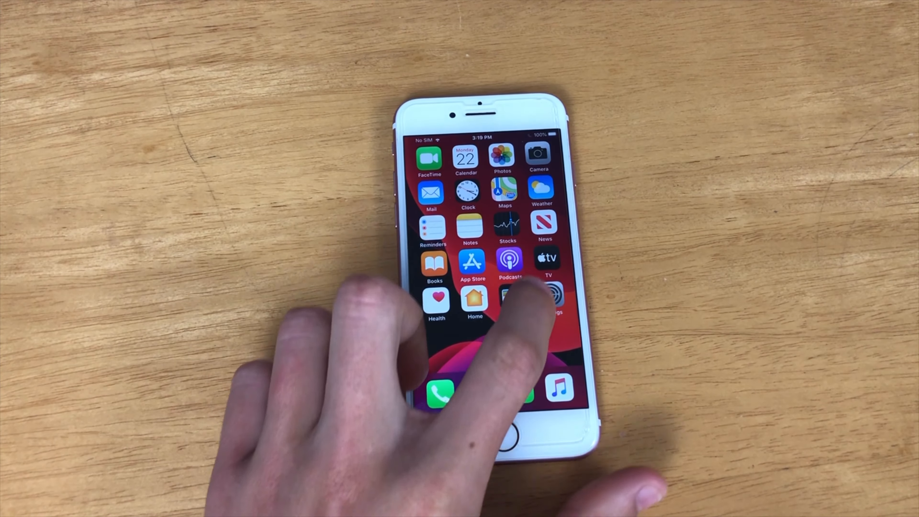
click(546, 299)
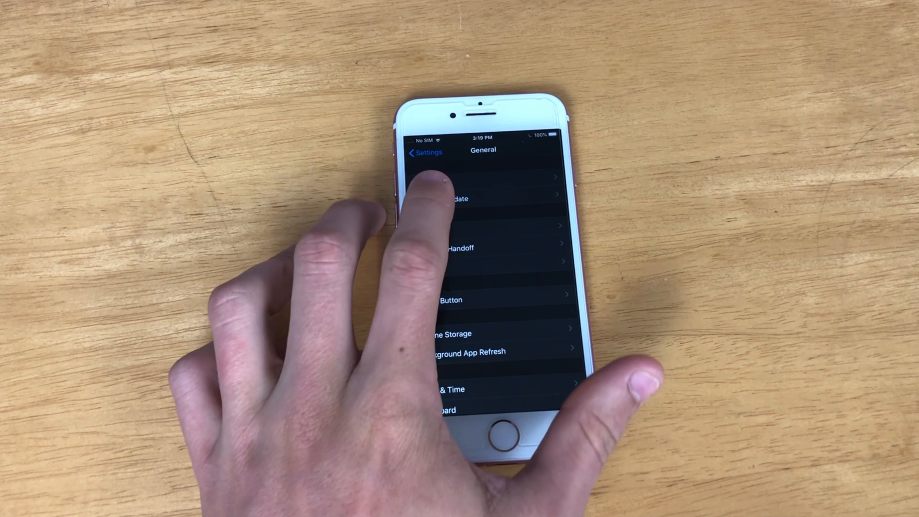
click(454, 198)
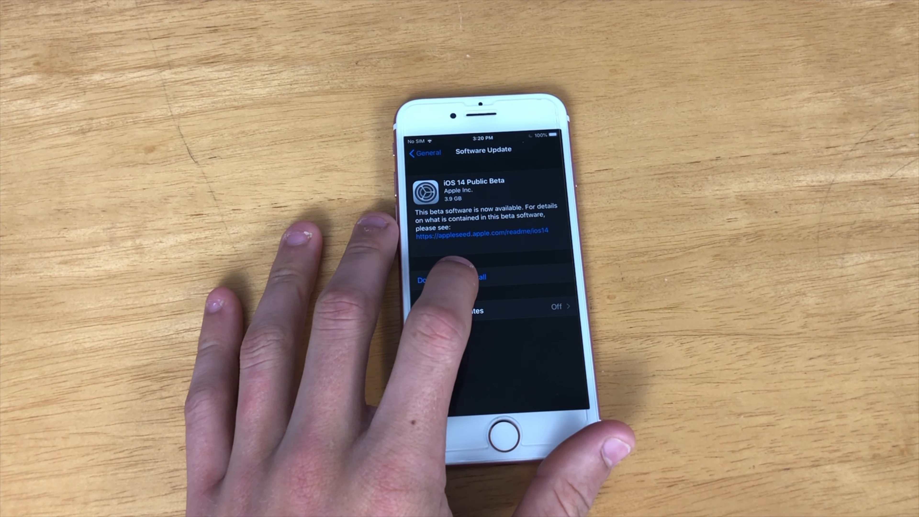
click(452, 278)
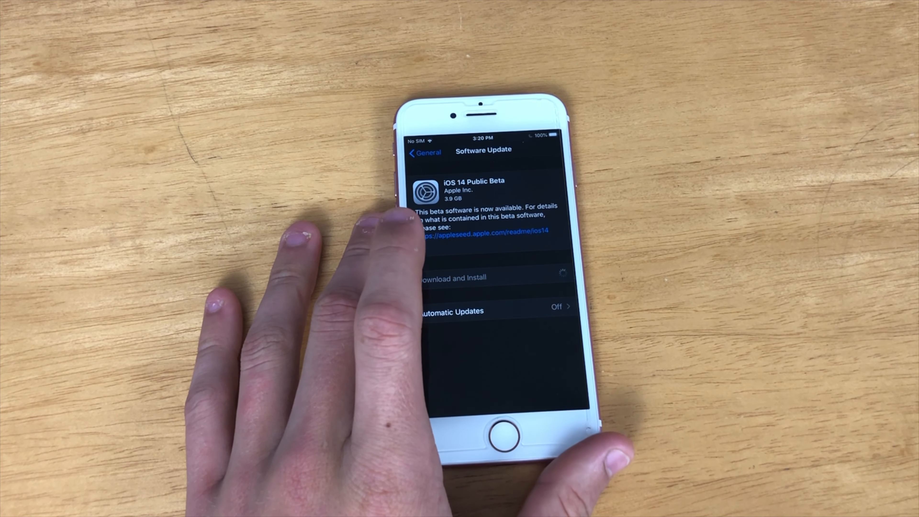
click(483, 277)
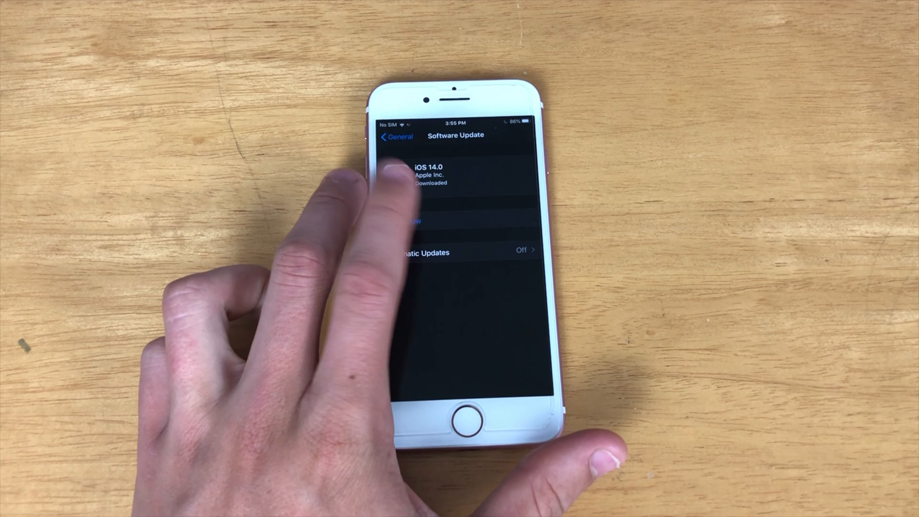
- Run Install Now on the downloaded iOS 14.0 update and let the iPhone reboot
click(410, 221)
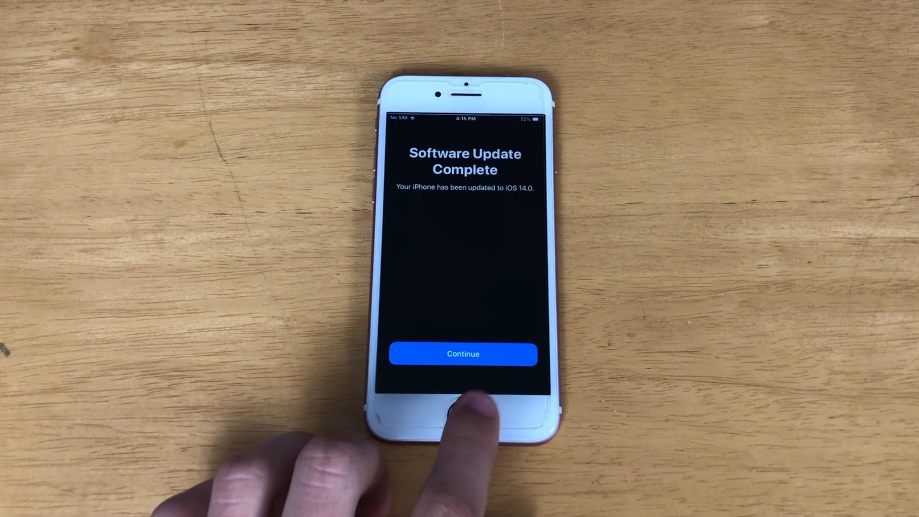
- Continue past setup choosing Don't Use Passcode, agree to Terms and Conditions, keep Display Zoom
click(462, 353)
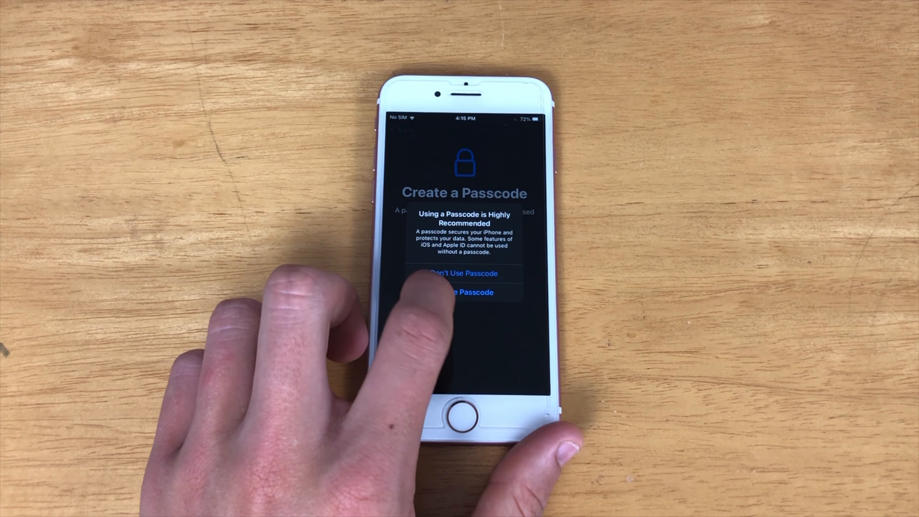
click(462, 273)
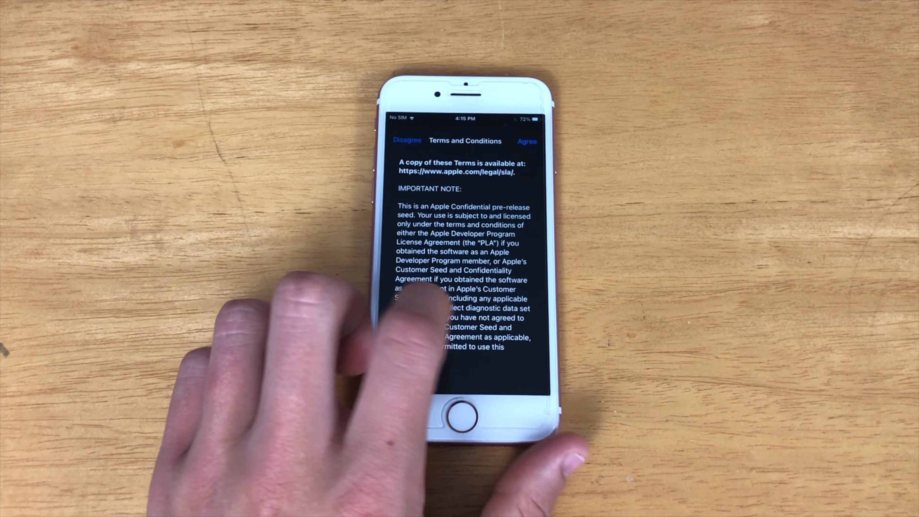
click(526, 141)
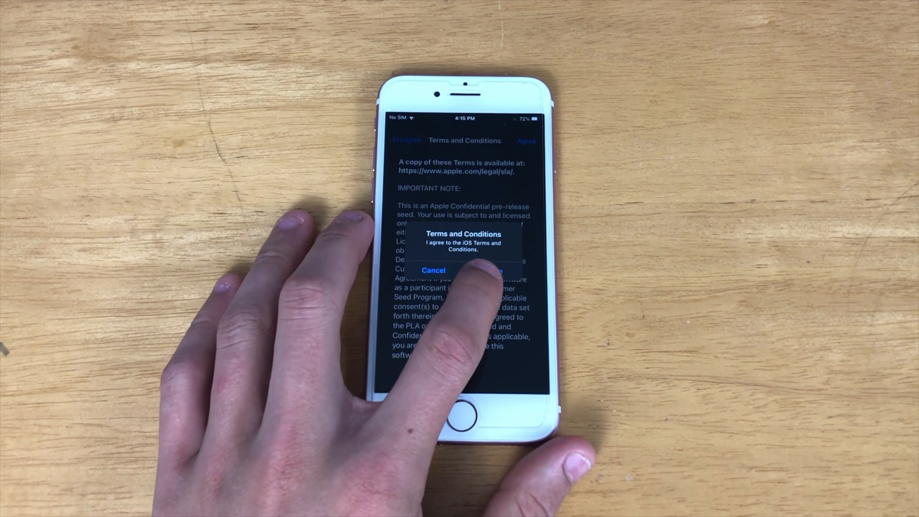
click(497, 270)
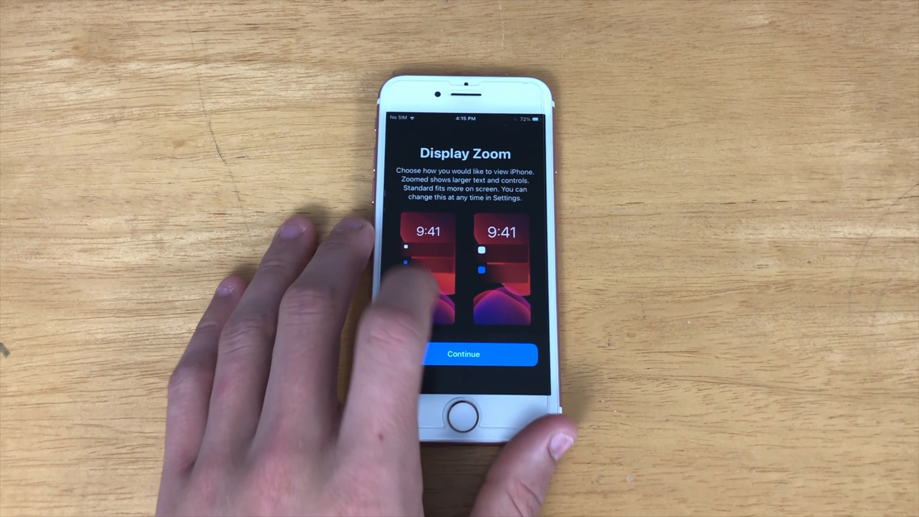
click(464, 354)
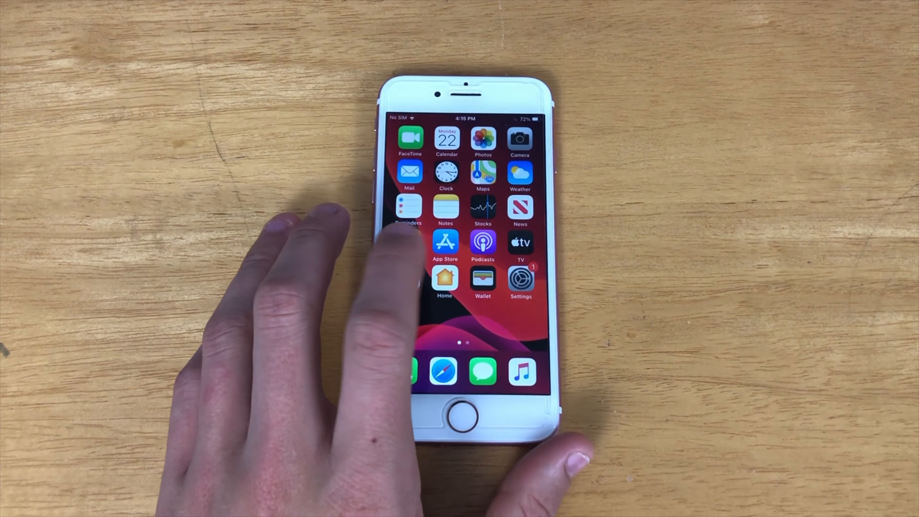
click(520, 278)
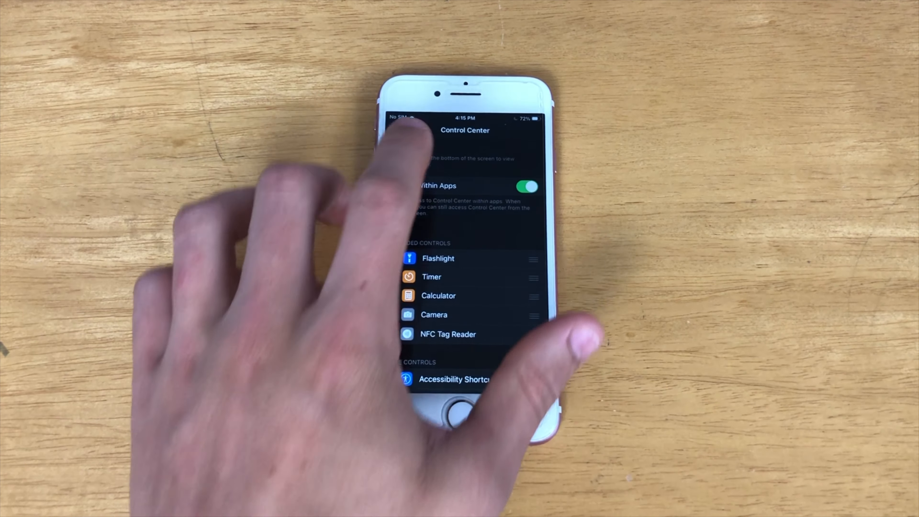
click(404, 130)
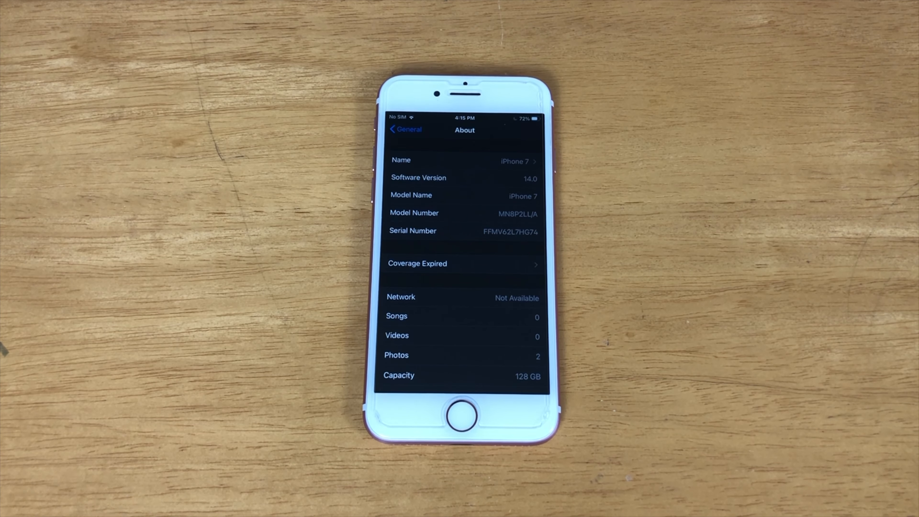
click(464, 415)
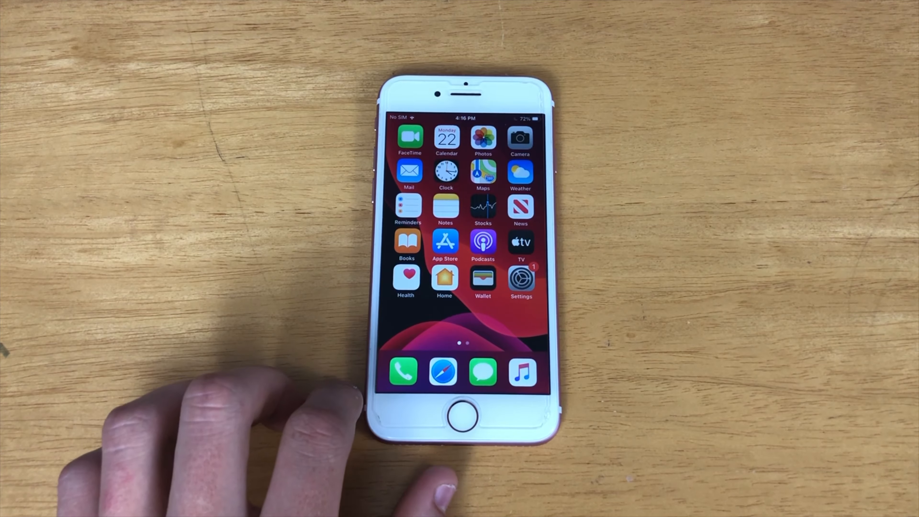